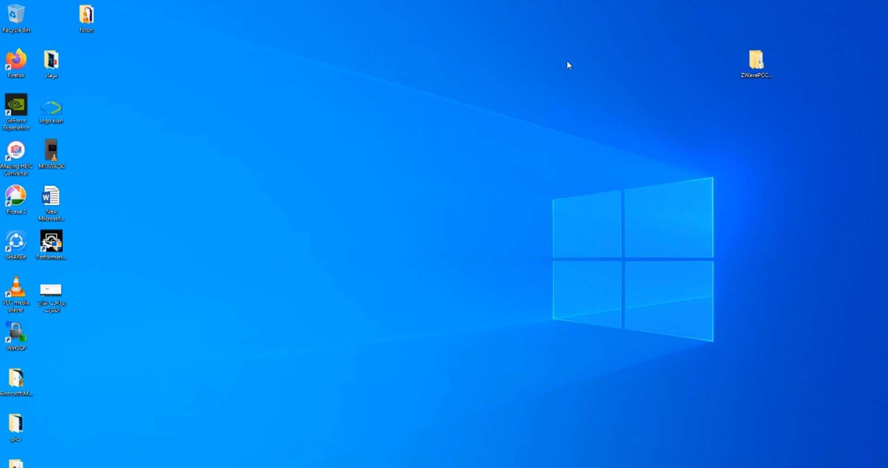
mouse_move(741, 109)
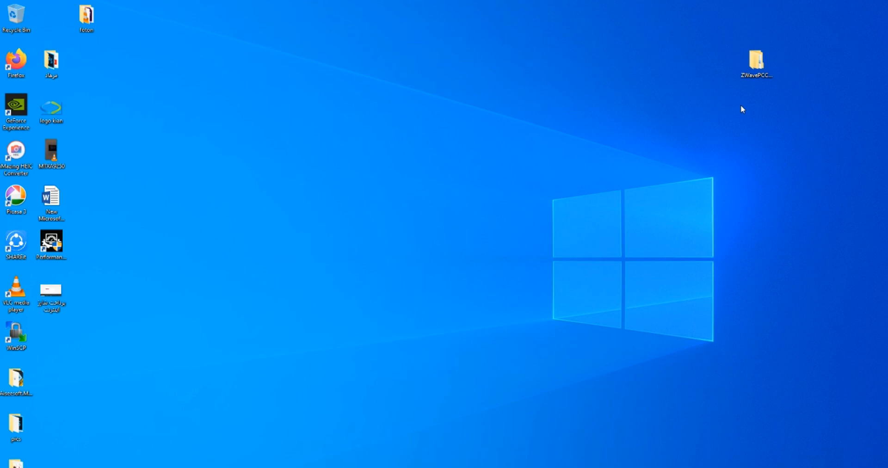
Open the ZWavePCController_v5_26 folder on the desktop to reach its Bin folder.
double_click(755, 59)
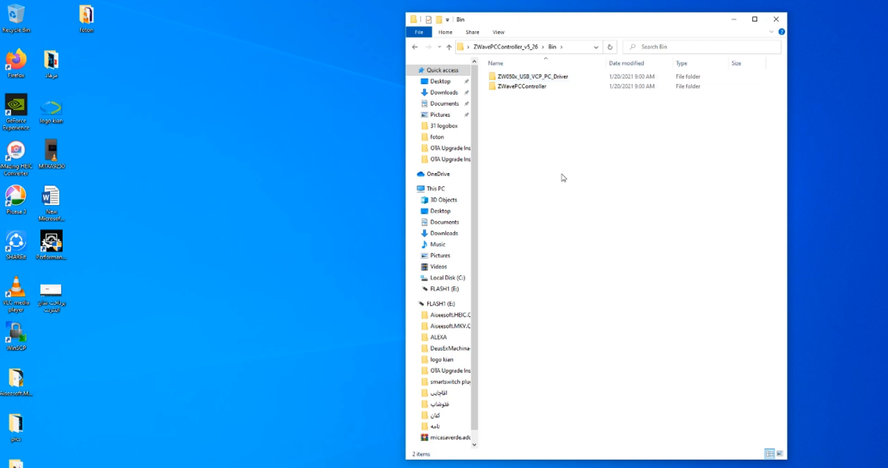
Run ZWaveControllerSetup from the ZWavePCController folder through Next, Install and Finish.
left_click(522, 86)
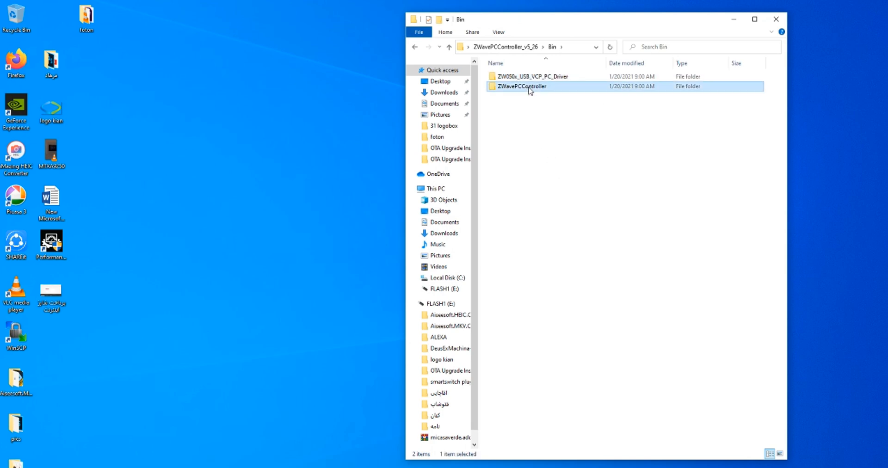
double_click(521, 86)
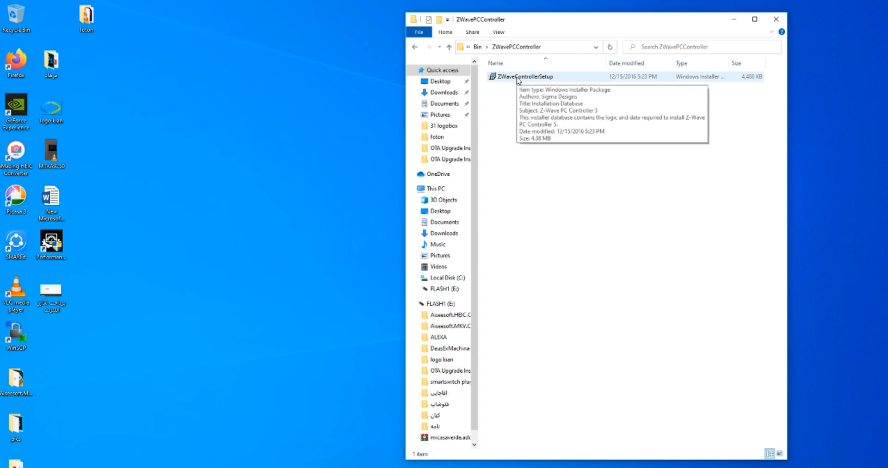
double_click(522, 76)
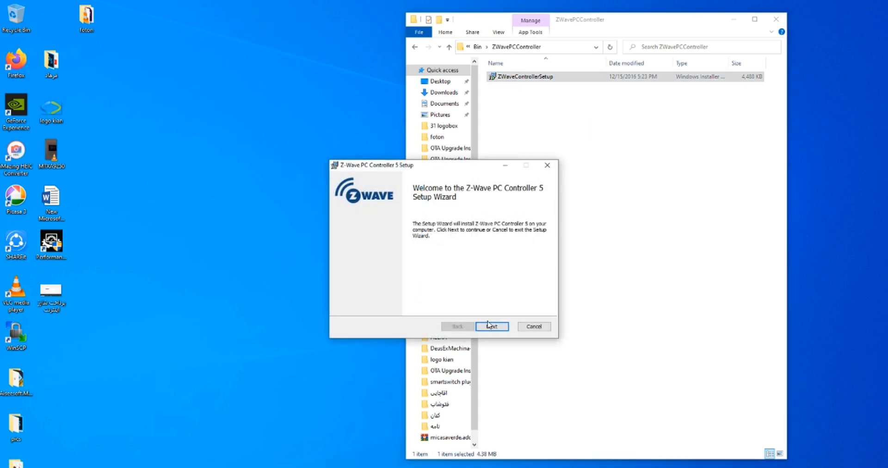
mouse_move(490, 336)
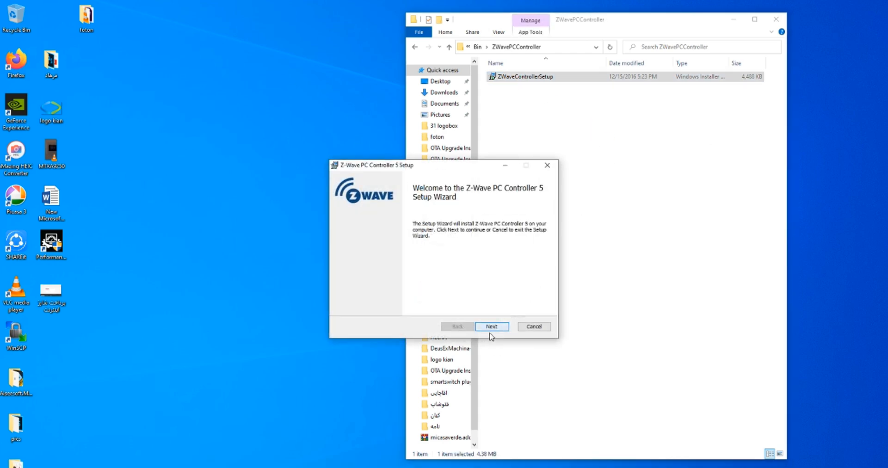
left_click(491, 326)
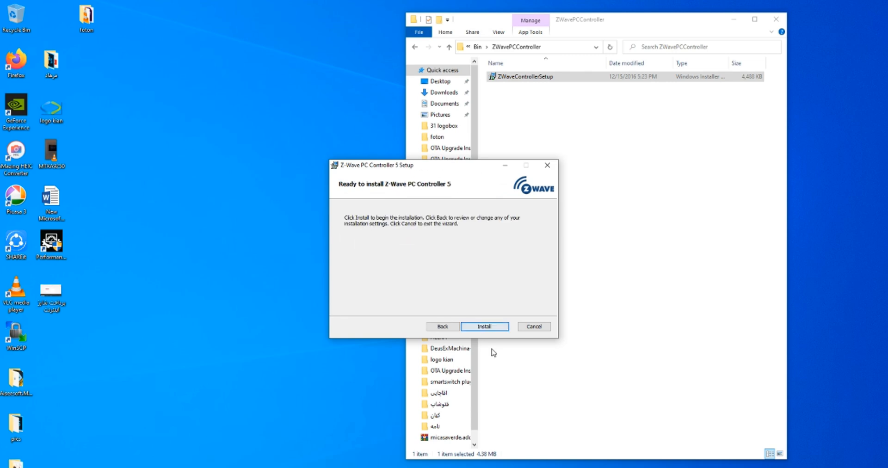
left_click(484, 327)
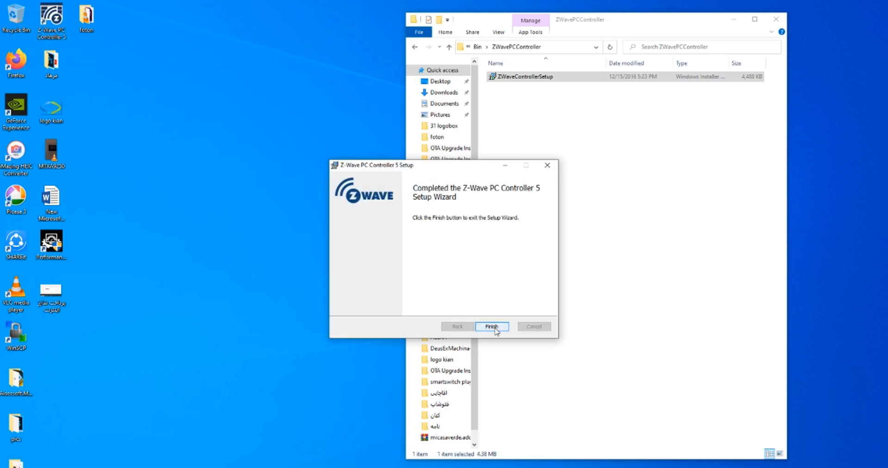
left_click(491, 327)
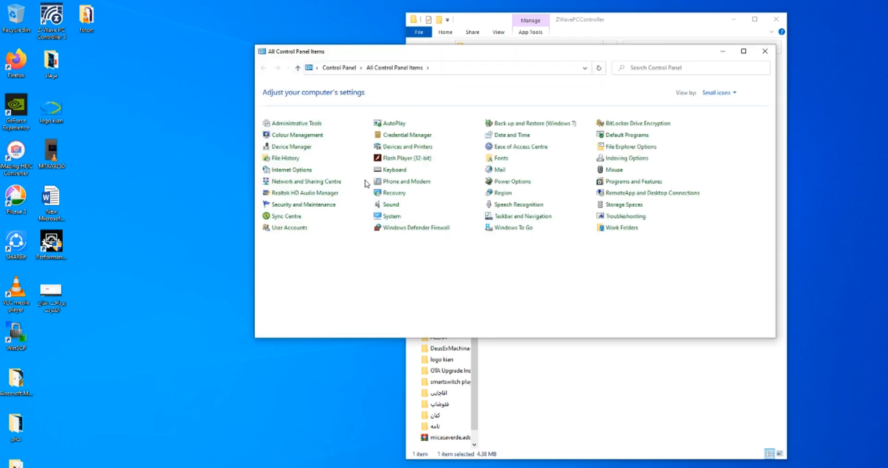
mouse_move(685, 197)
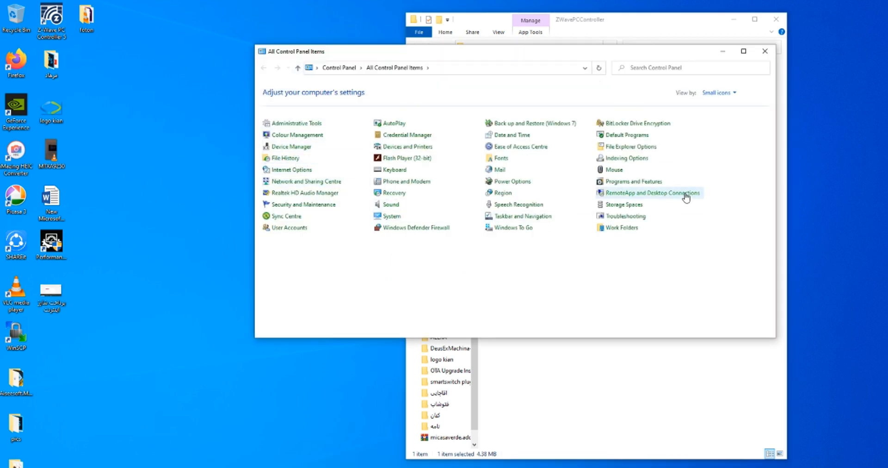
Open Device Manager and expand Ports (COM & LPT) to find the CP210x bridge on COM5.
left_click(290, 146)
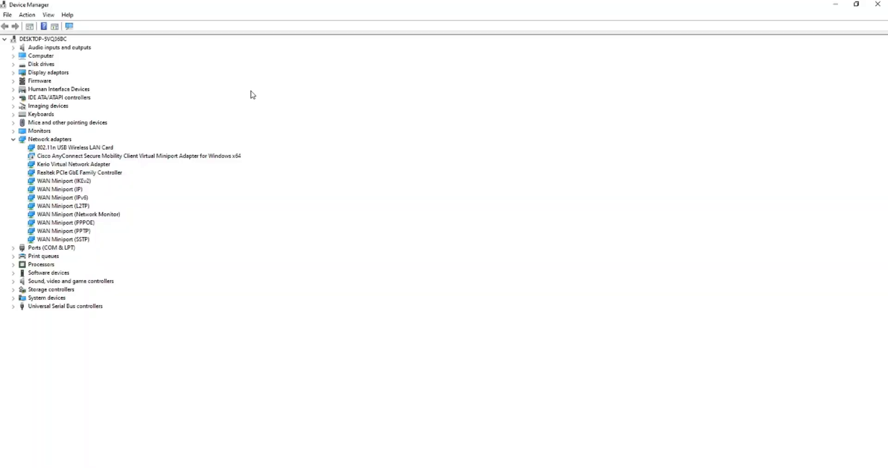
mouse_move(71, 222)
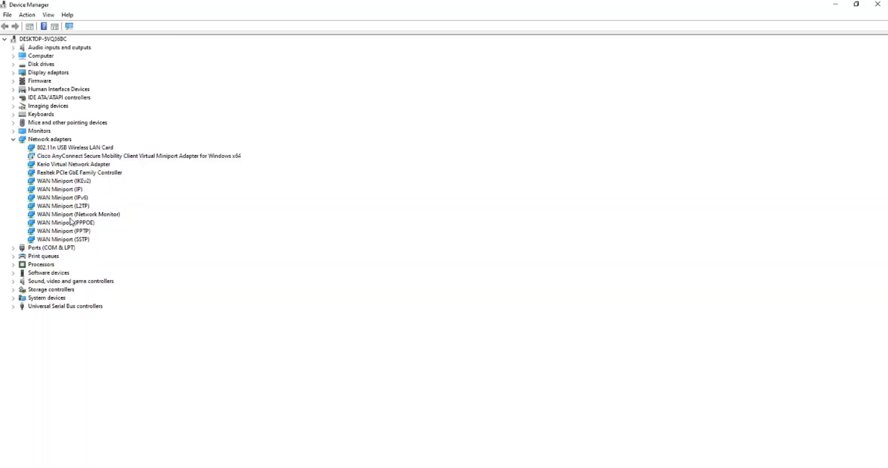
left_click(13, 247)
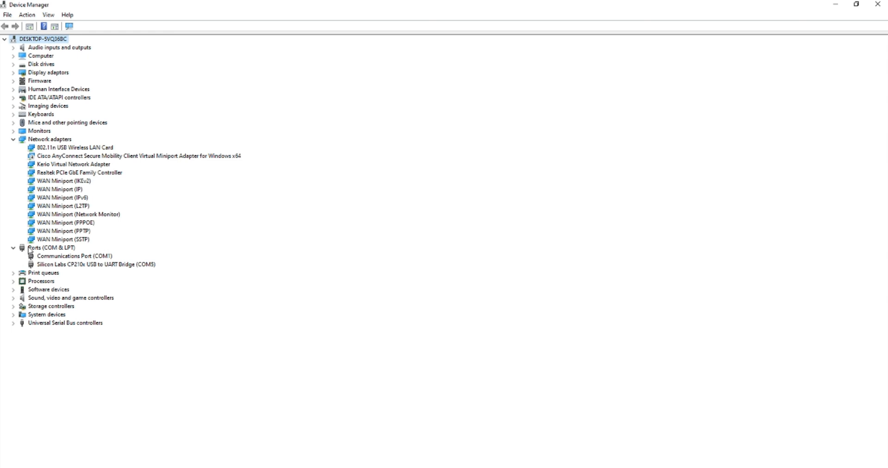
mouse_move(50, 274)
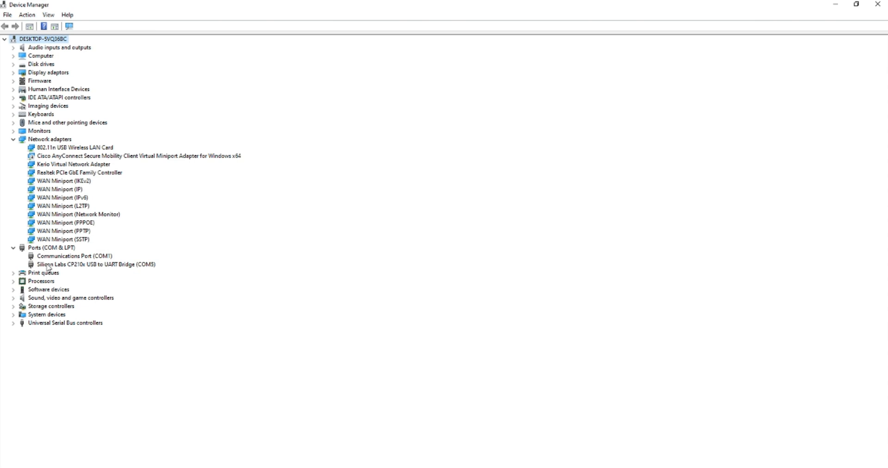
mouse_move(183, 317)
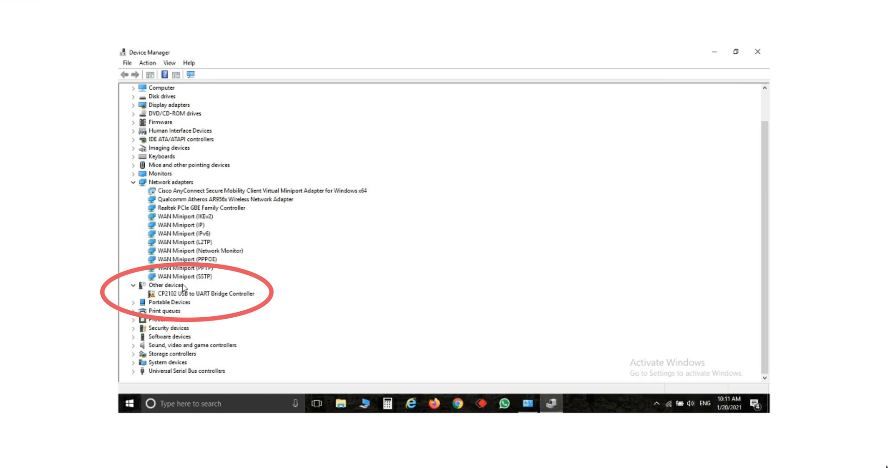
mouse_move(214, 290)
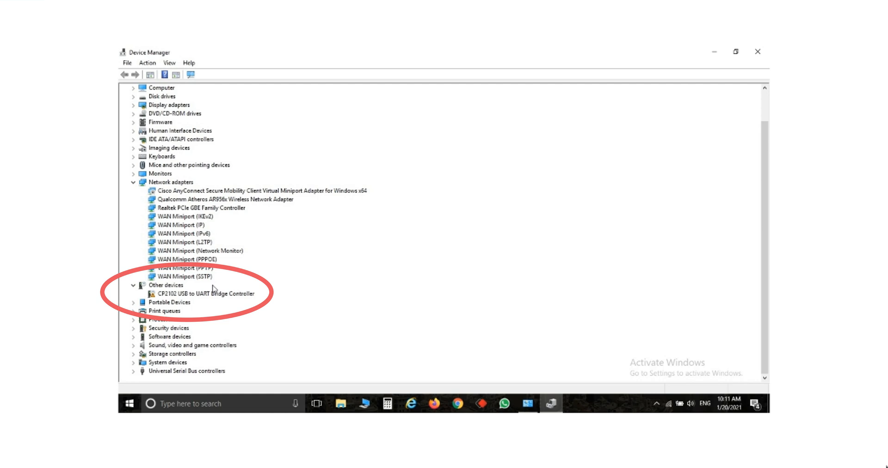
mouse_move(852, 25)
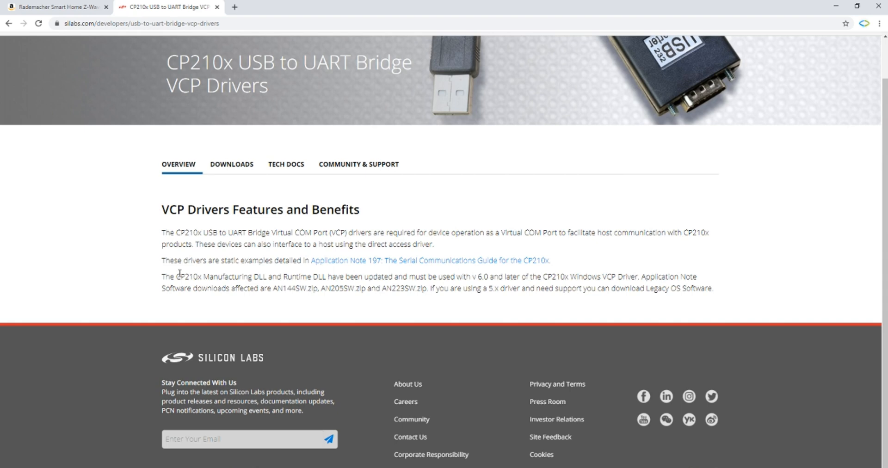
Scroll the silabs.com VCP drivers page to the Software Downloads list showing CP210x Universal Windows Driver.
left_click(231, 164)
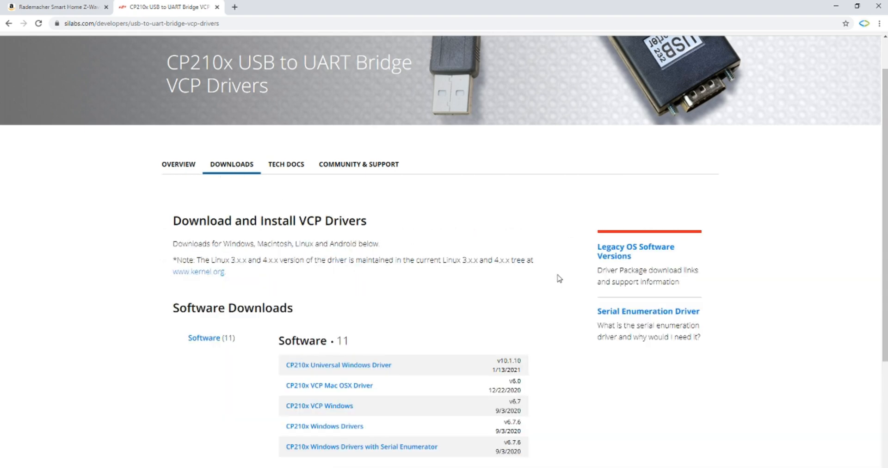
scroll("down", 3)
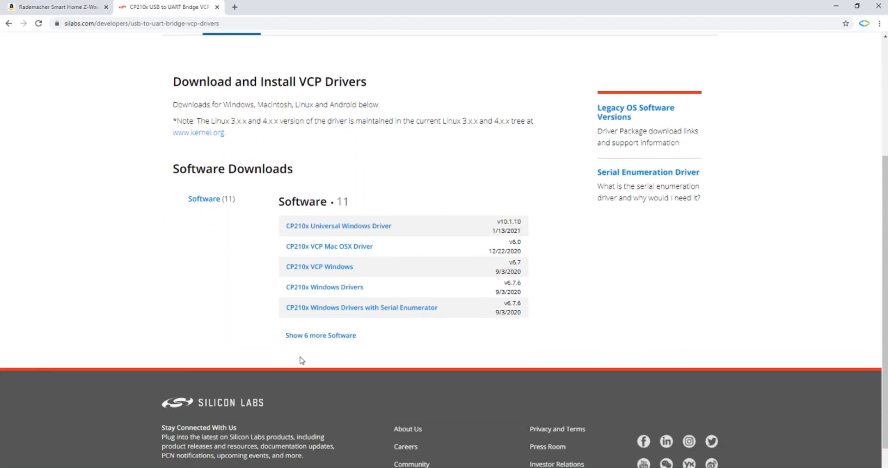
mouse_move(424, 242)
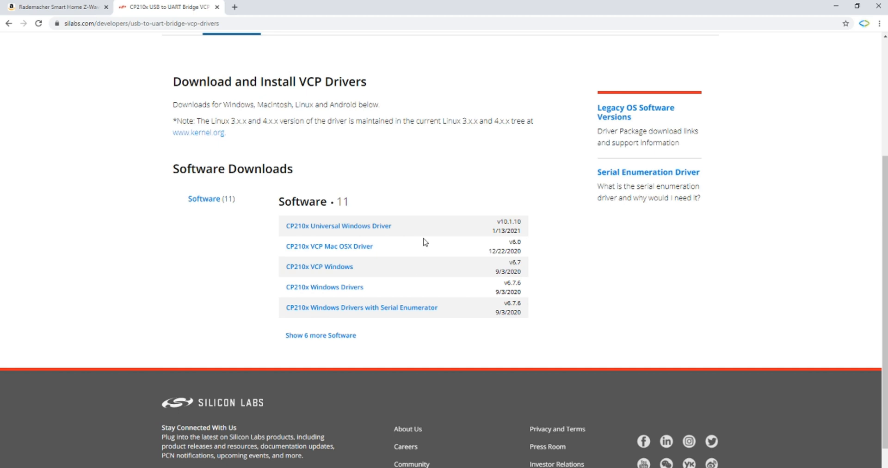
mouse_move(380, 299)
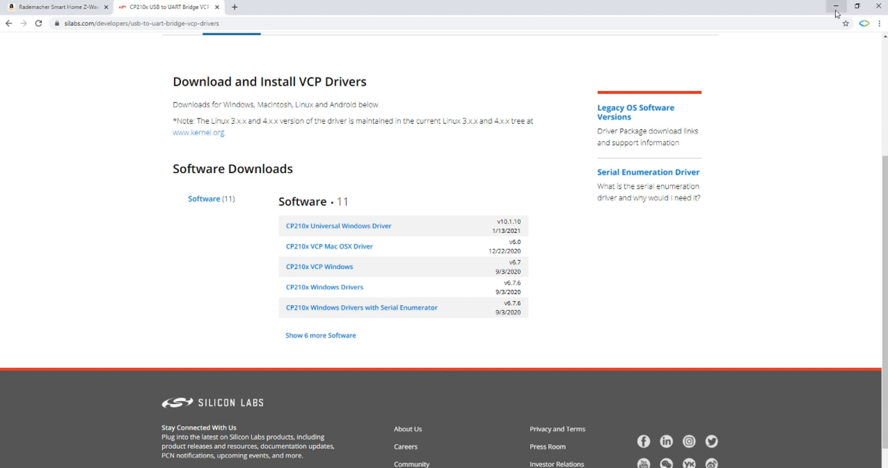
mouse_move(827, 50)
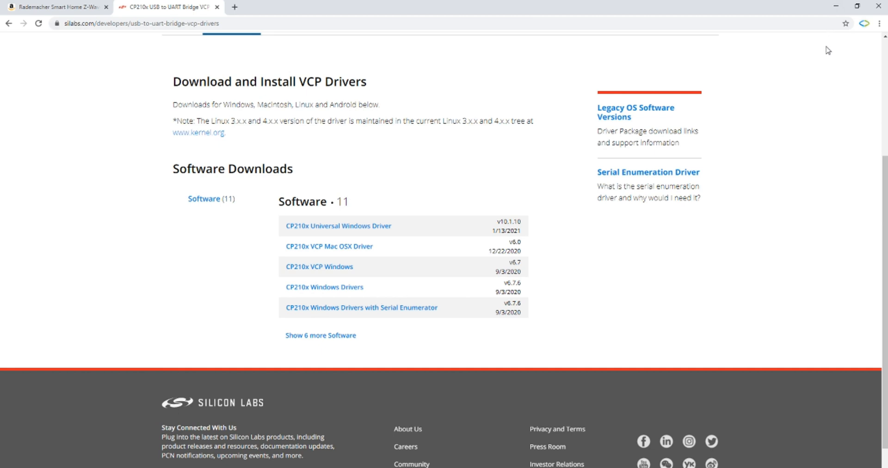
mouse_move(827, 73)
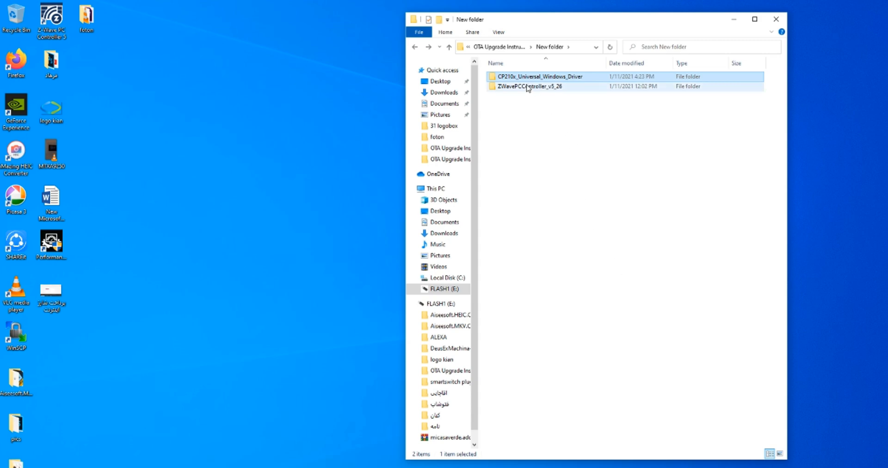
Install the Silicon Labs driver by running CP210xVCPInstaller_x64 from CP210x_Universal_Windows_Driver.
double_click(546, 77)
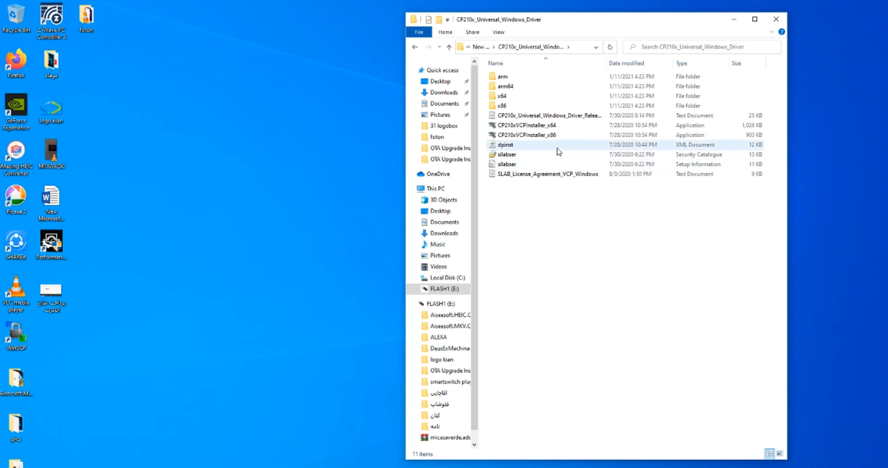
left_click(524, 125)
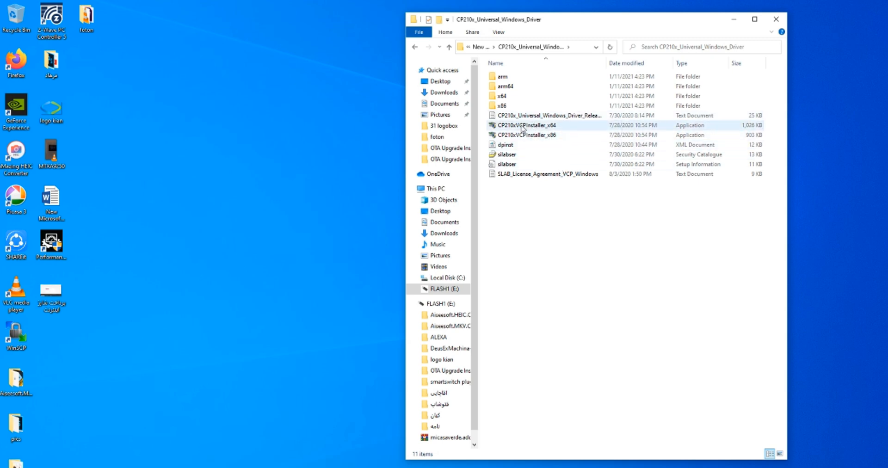
mouse_move(524, 126)
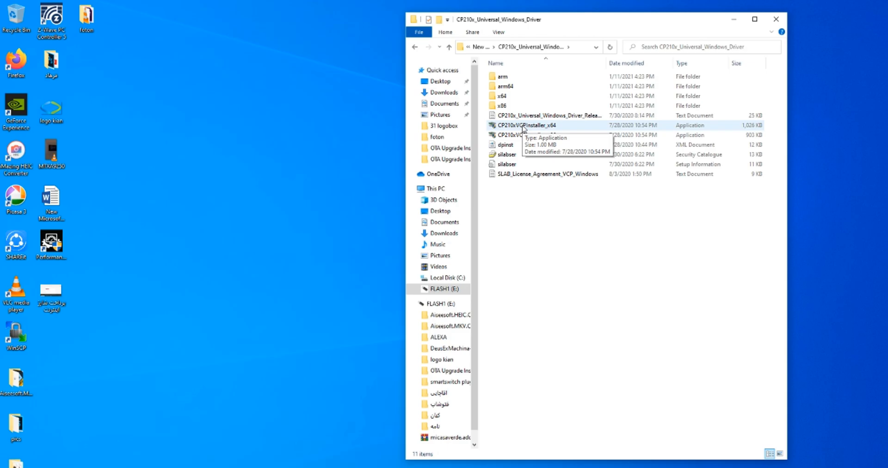
double_click(528, 125)
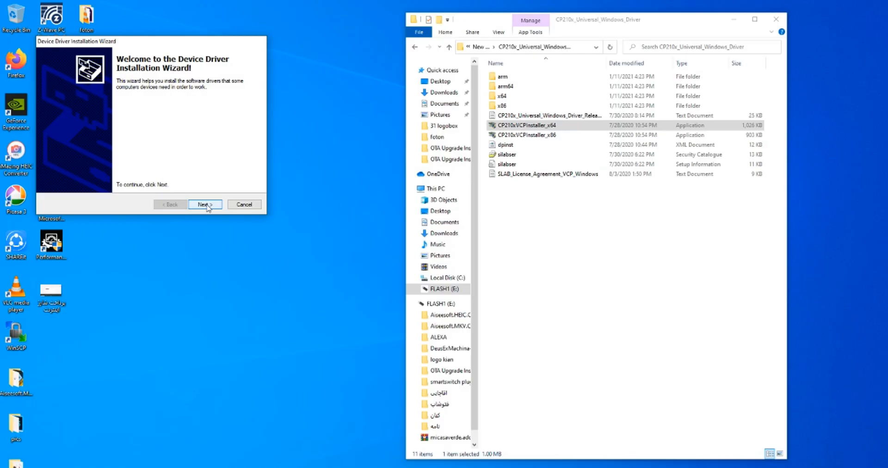
left_click(205, 204)
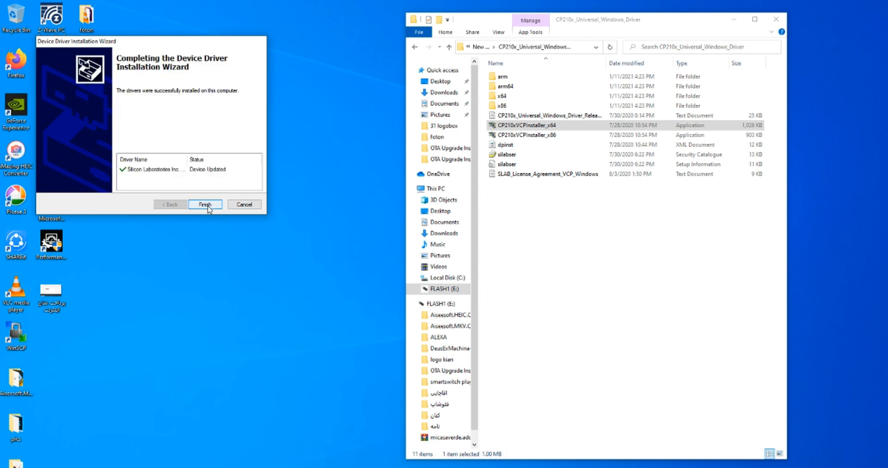
left_click(205, 204)
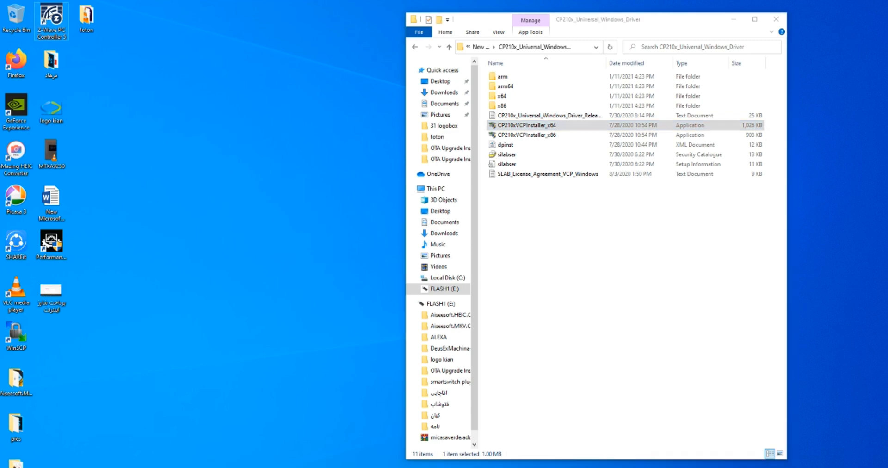
mouse_move(255, 113)
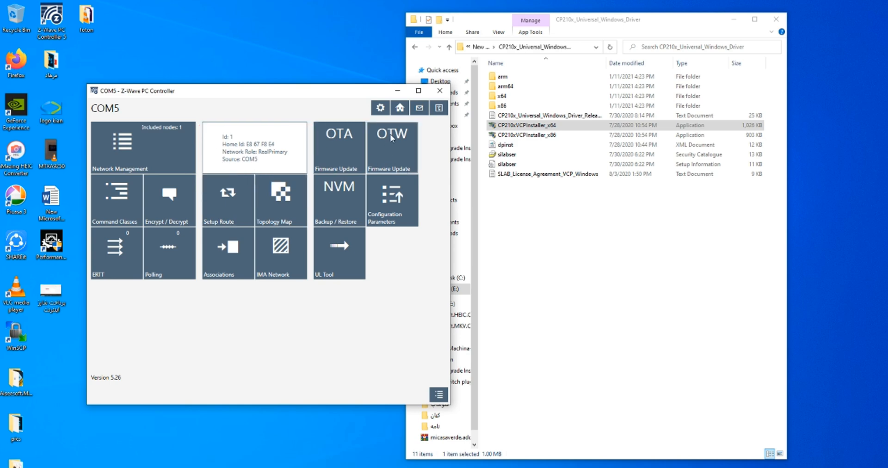
Check the controller tile on COM5 (Id 1, RealPrimary) and open the Settings window.
left_click(380, 107)
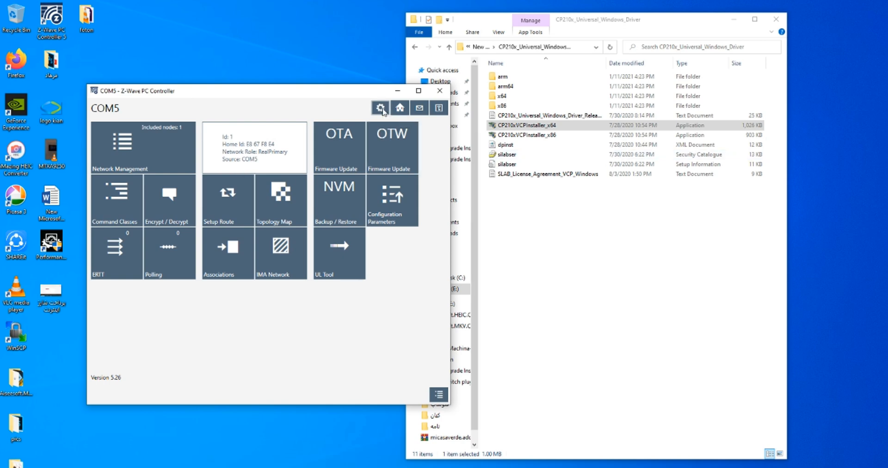
left_click(380, 108)
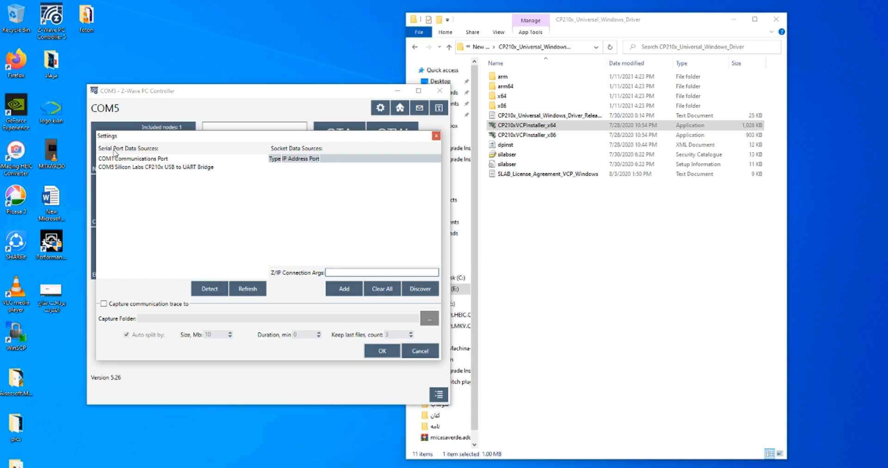
Select COM5 Silicon Labs CP210x USB to UART Bridge as data source and confirm with OK.
left_click(156, 166)
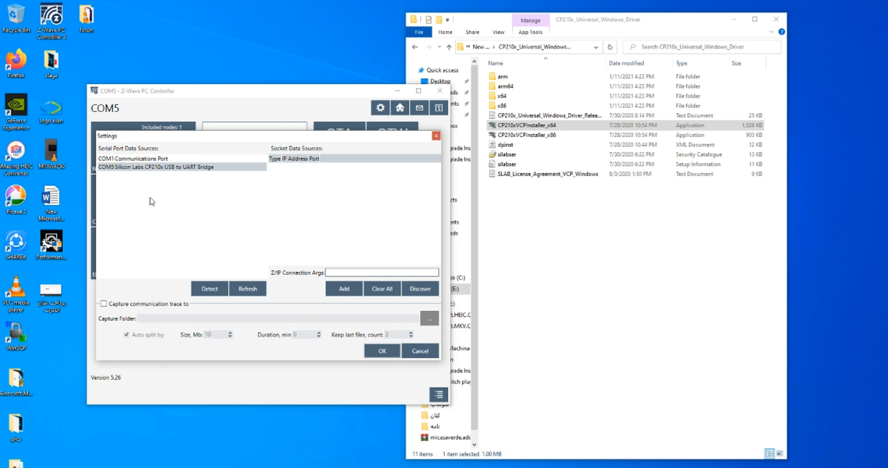
mouse_move(159, 177)
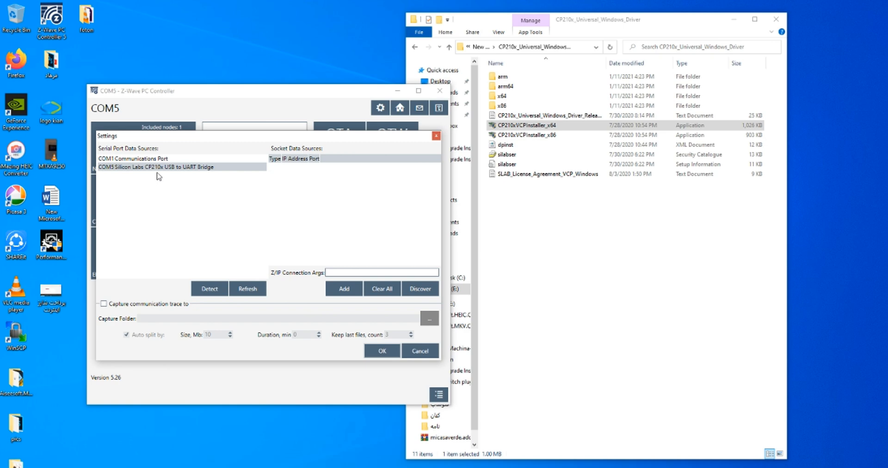
mouse_move(342, 321)
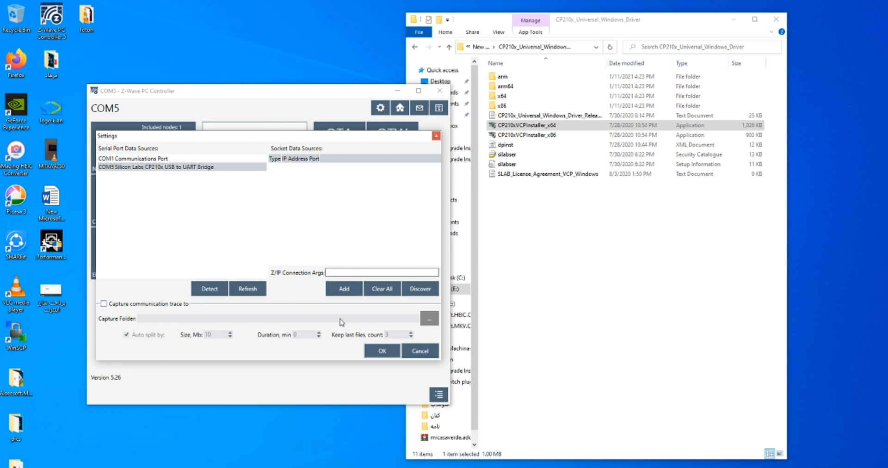
left_click(380, 350)
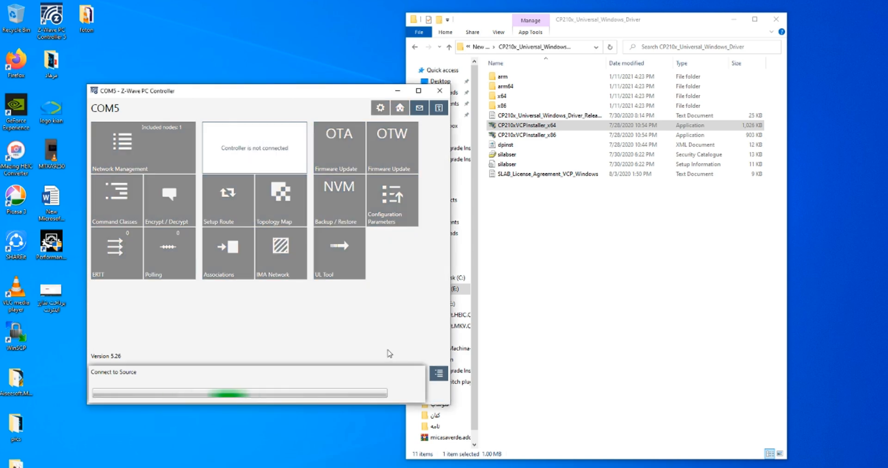